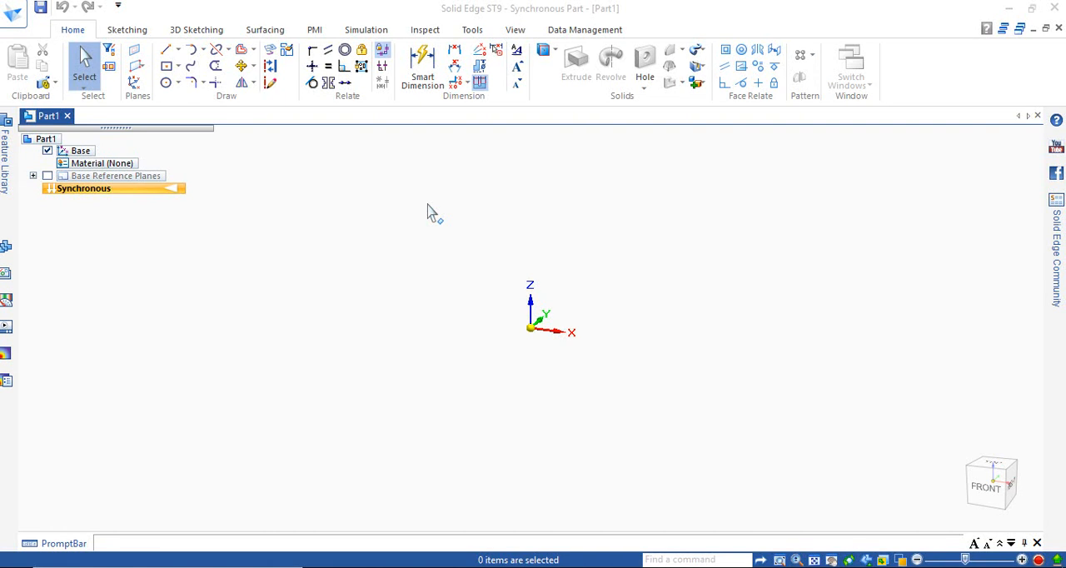
pyautogui.moveTo(408, 246)
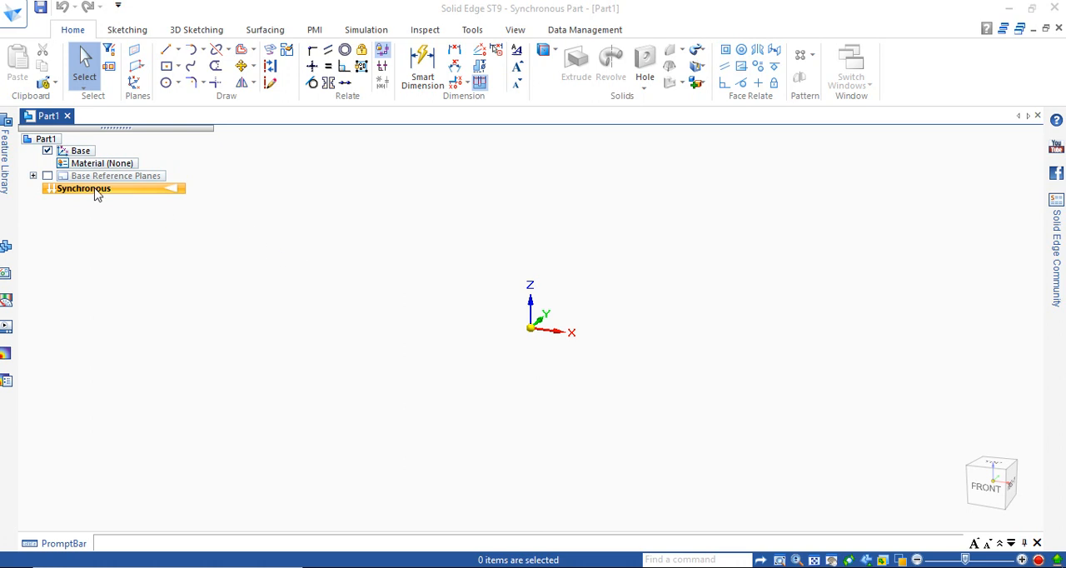
# Step: Transition the part to Ordered, show base reference planes, and sketch on the Front (xz) plane
pyautogui.rightClick(83, 189)
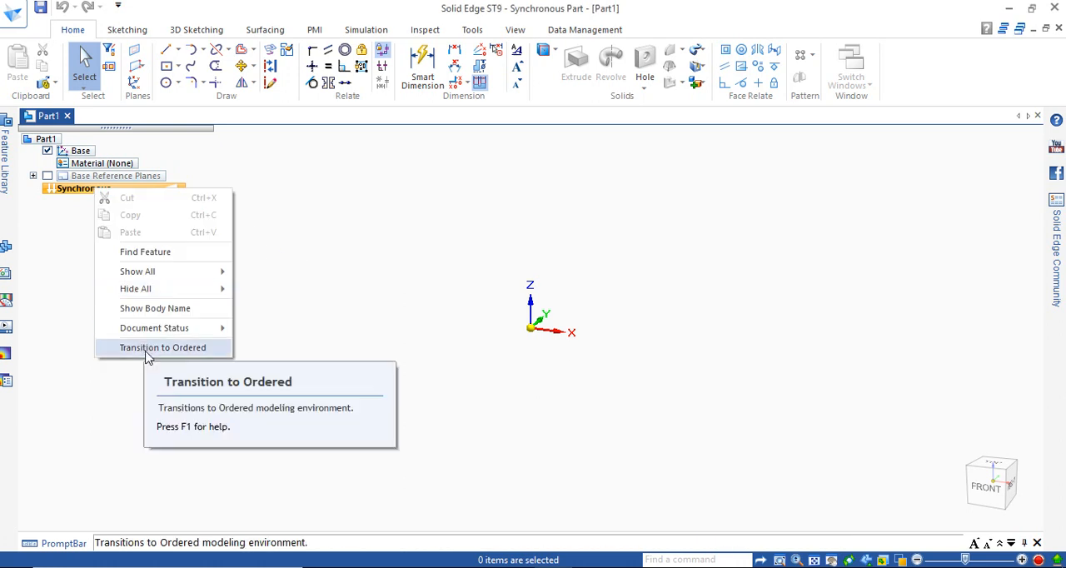
pyautogui.click(162, 347)
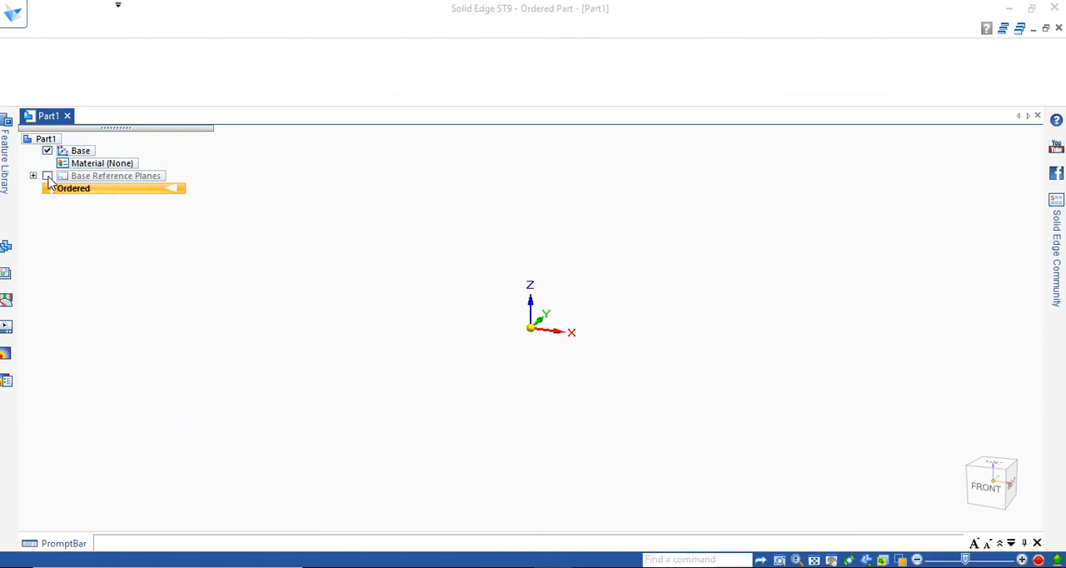
pyautogui.click(47, 176)
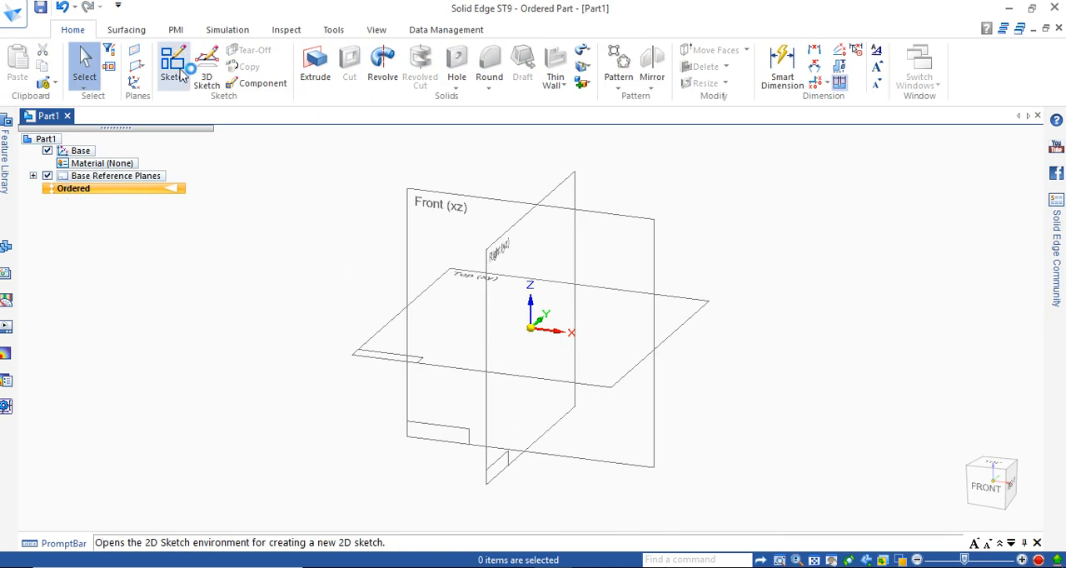
pyautogui.click(173, 62)
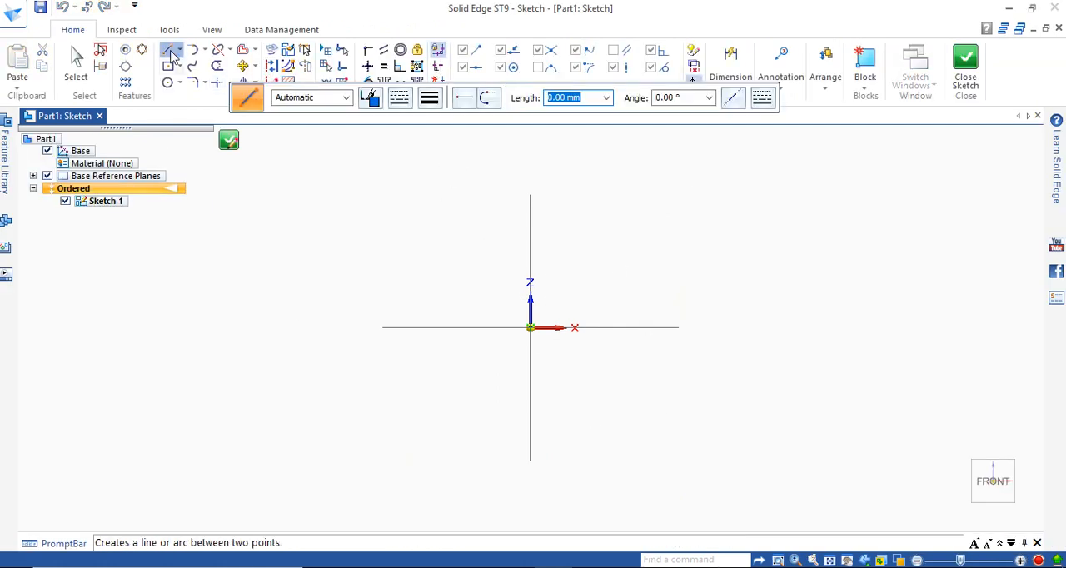
# Step: Draw the profile's first line from the origin with a length of 35
pyautogui.click(170, 50)
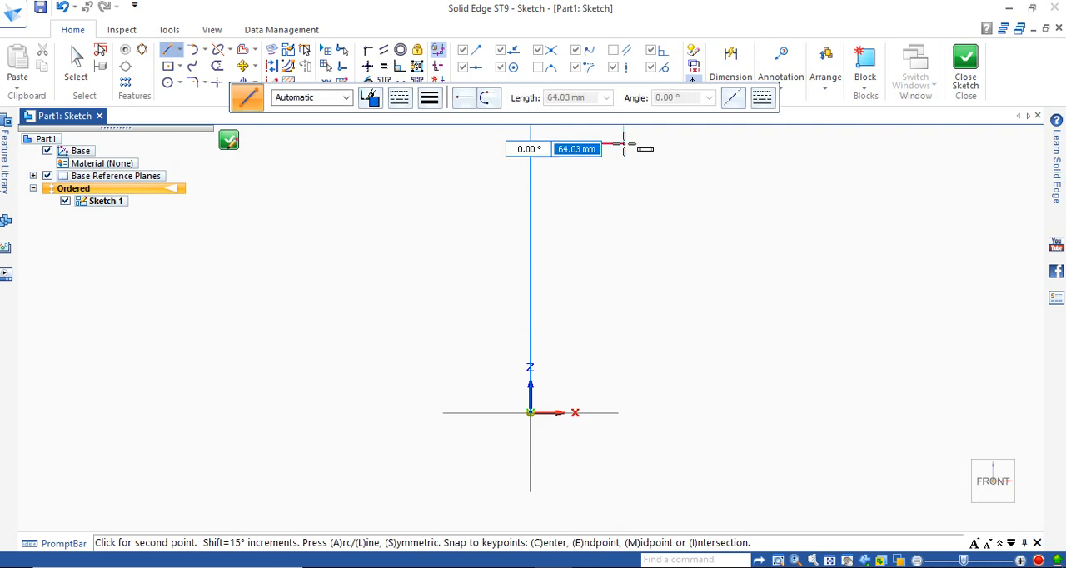
pyautogui.write('35')
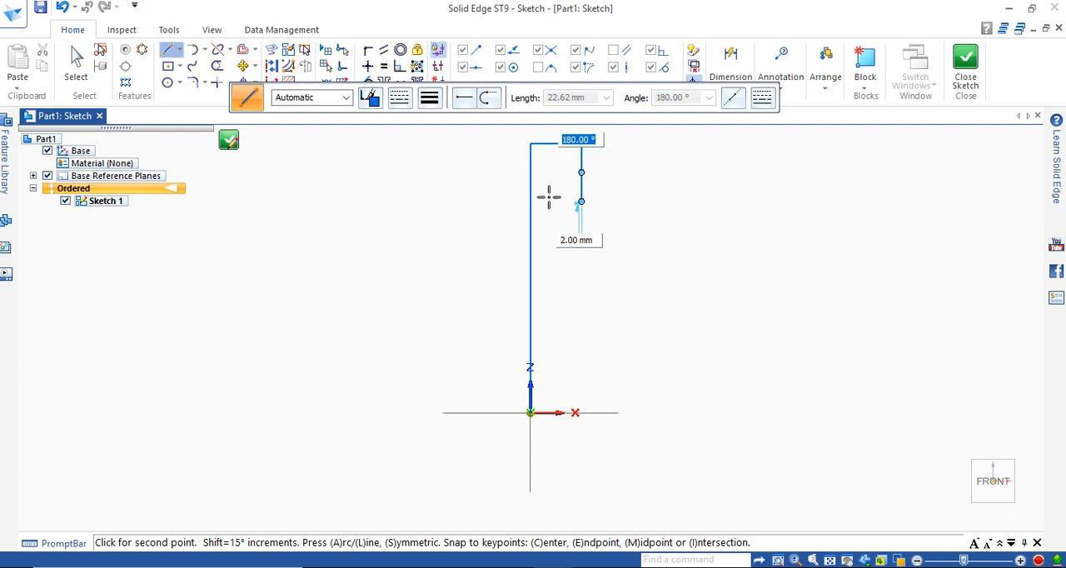
pyautogui.moveTo(581, 353)
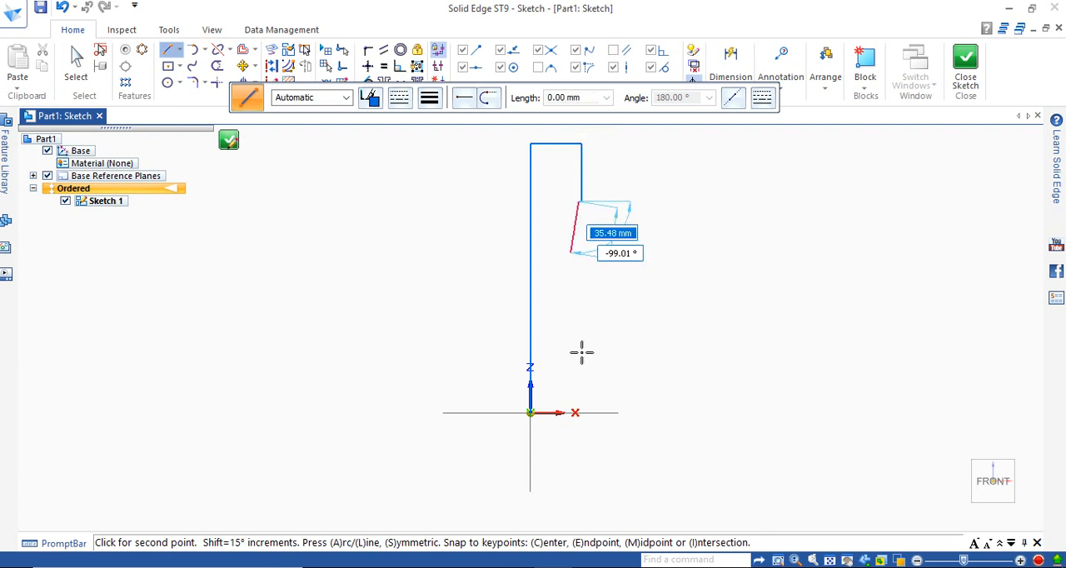
pyautogui.moveTo(654, 420)
pyautogui.write('70')
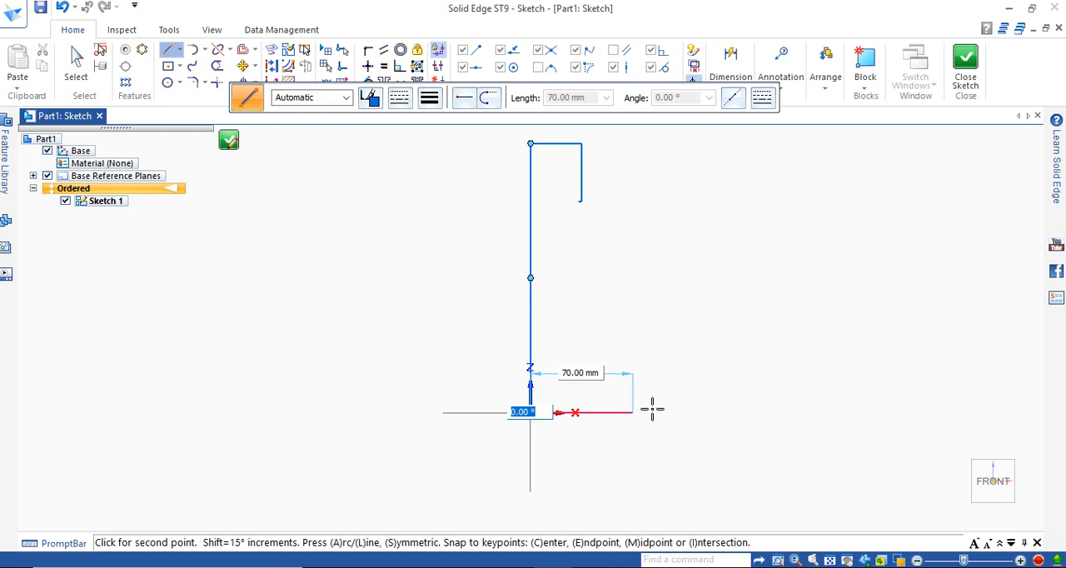
pyautogui.moveTo(633, 397)
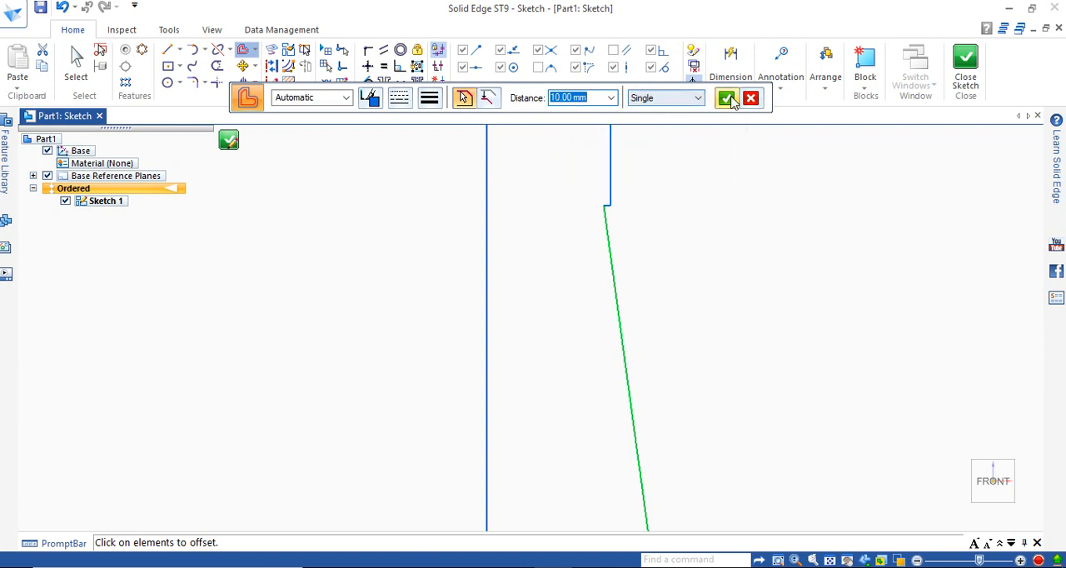
# Step: Offset the slanted taper line 10 mm toward the inside of the profile
pyautogui.click(726, 98)
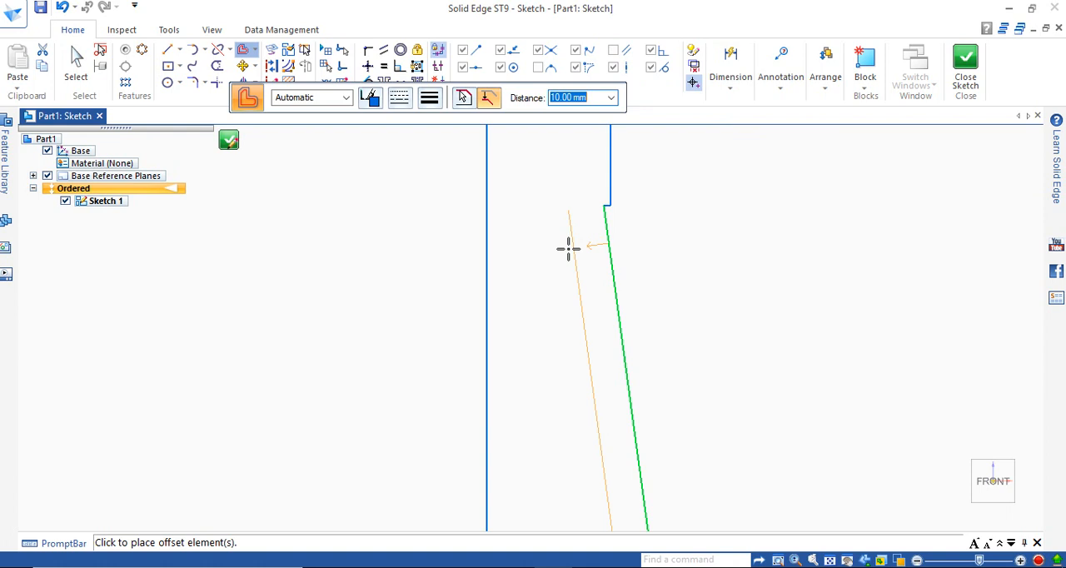
pyautogui.click(567, 248)
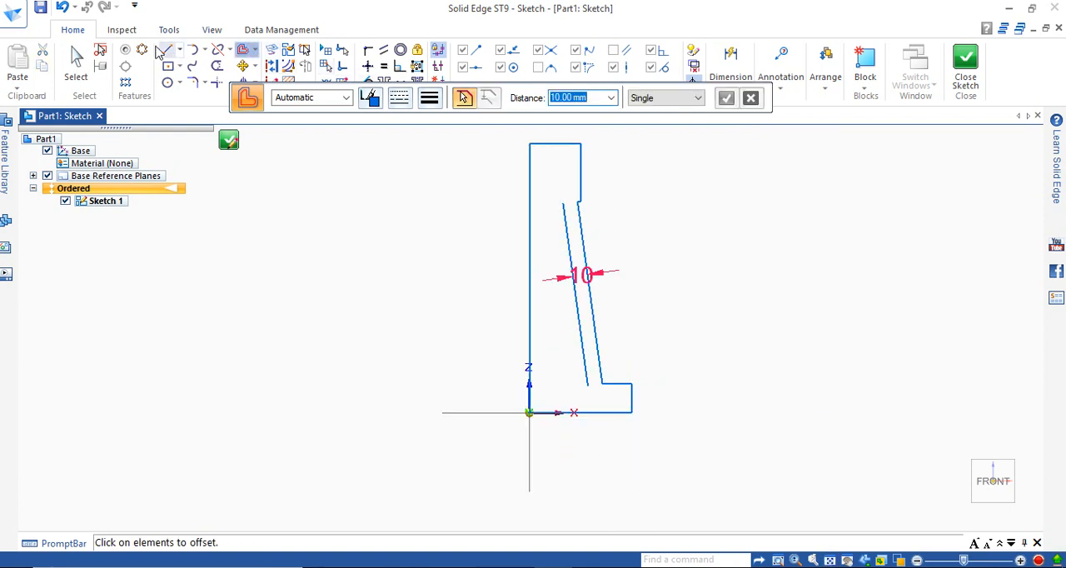
pyautogui.click(170, 49)
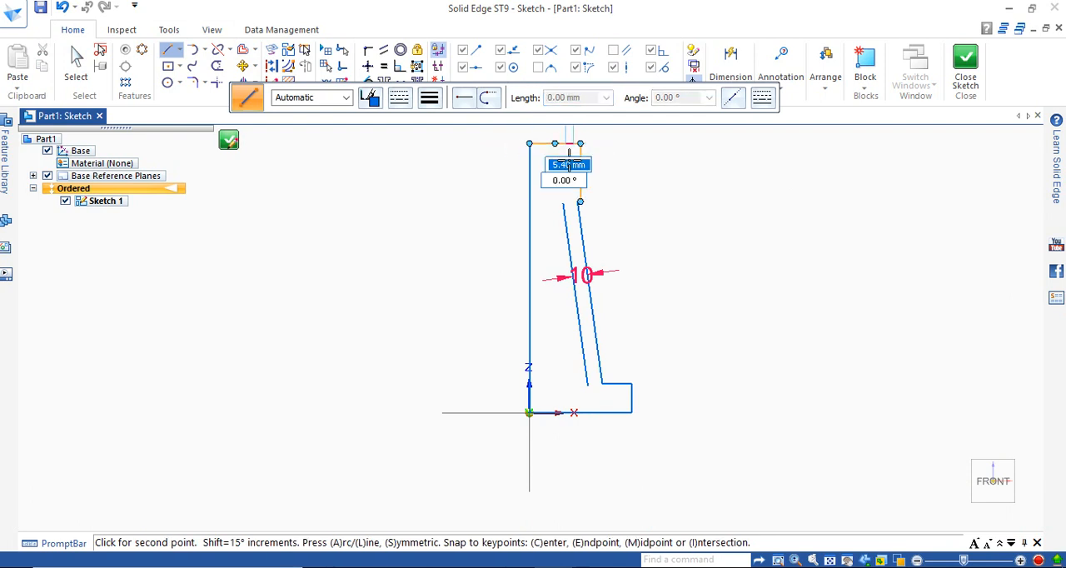
pyautogui.moveTo(581, 252)
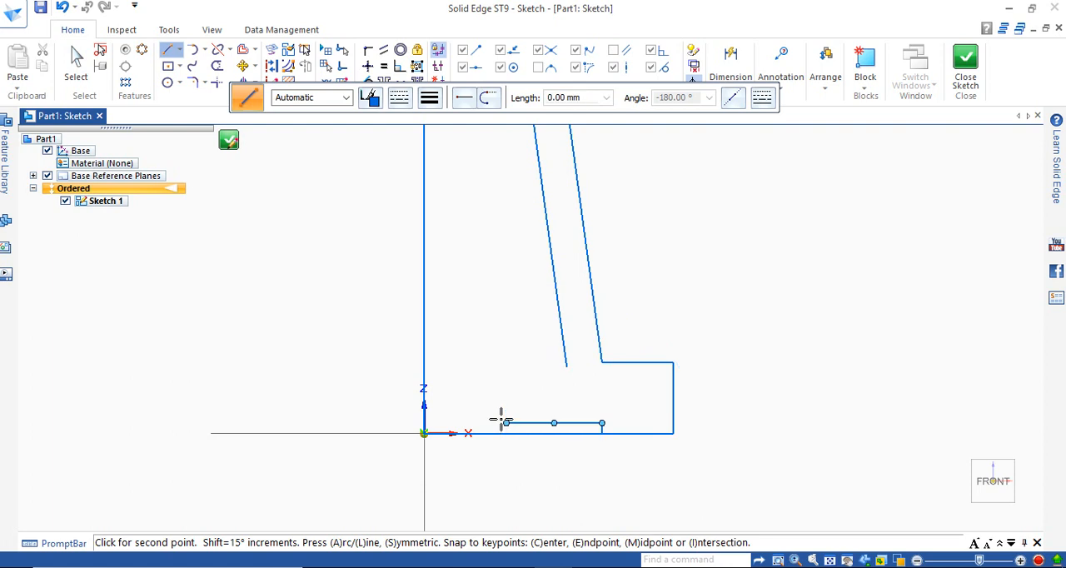
# Step: Extend the offset line ends to their nearest intersections with Extend to Next
pyautogui.click(228, 50)
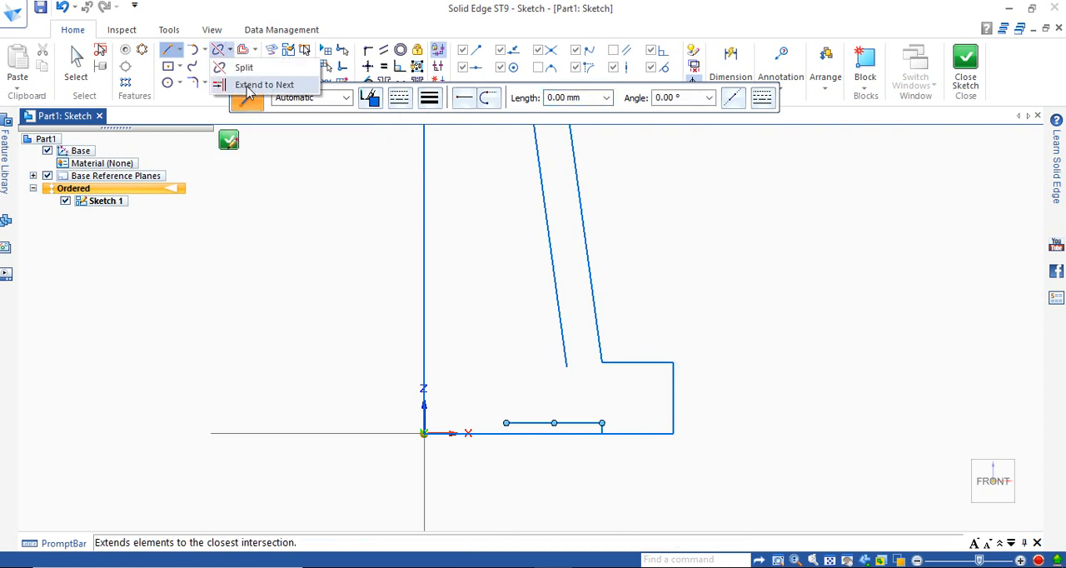
pyautogui.click(264, 84)
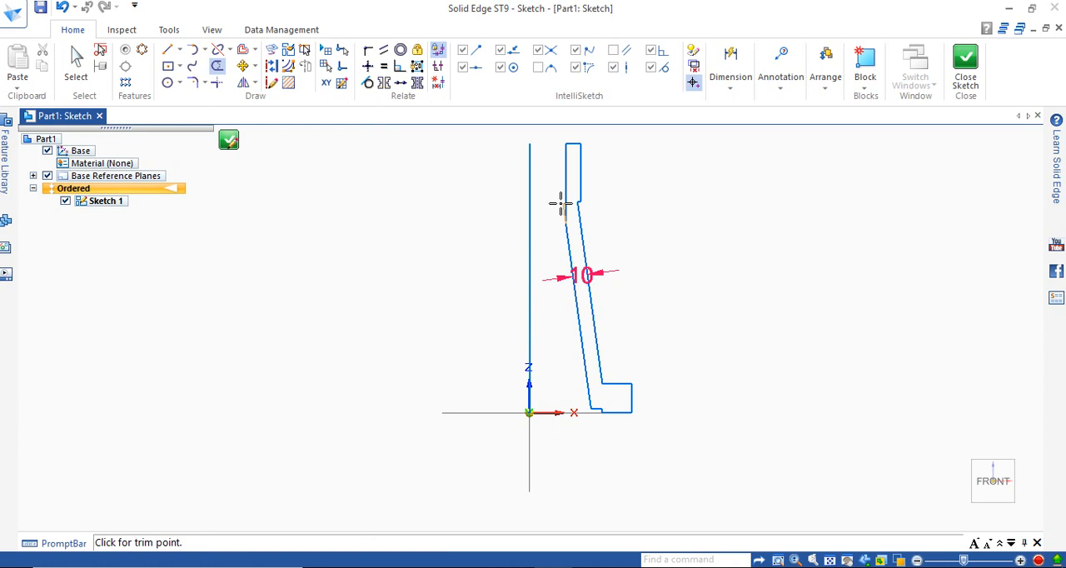
# Step: Trim leftover segments from the wall profile and close Sketch 1
pyautogui.click(560, 204)
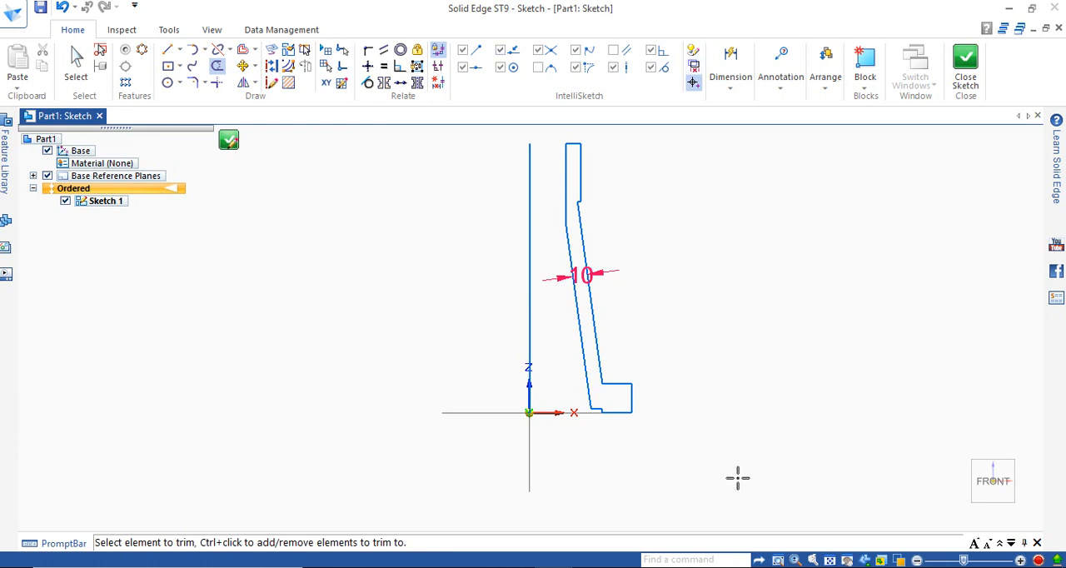
pyautogui.moveTo(603, 252)
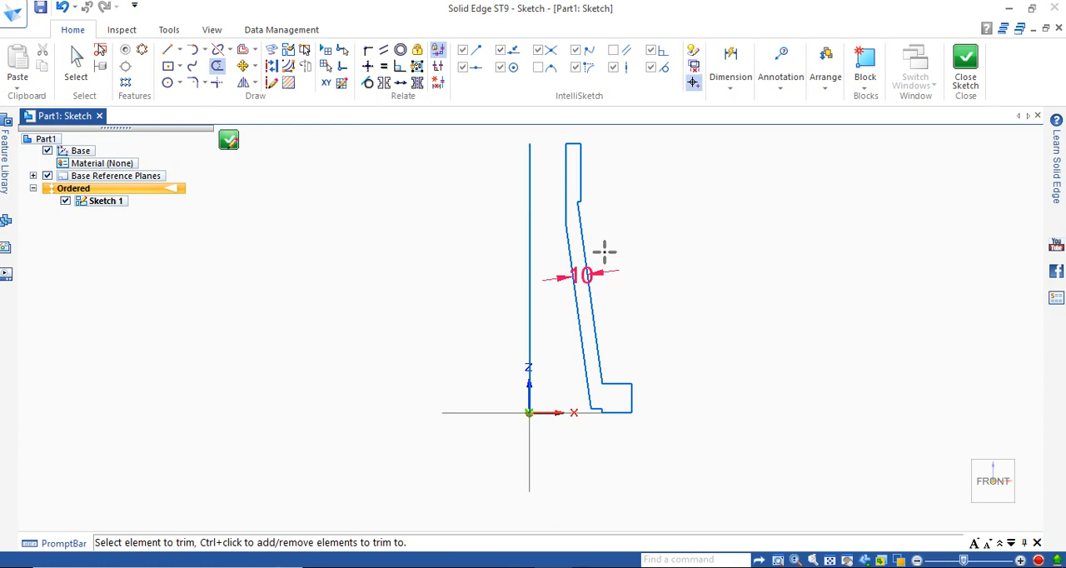
pyautogui.moveTo(922, 171)
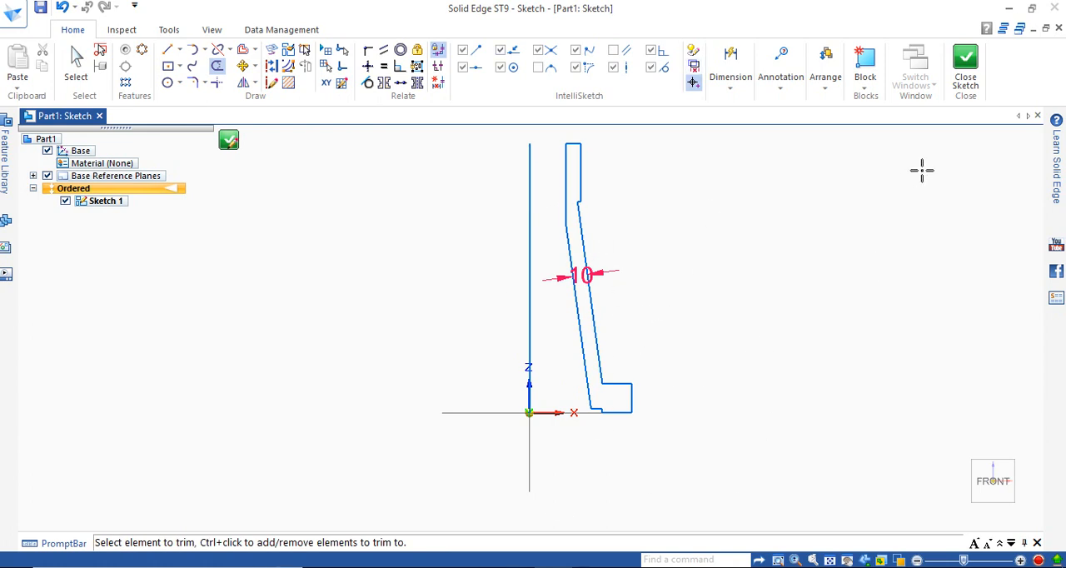
pyautogui.moveTo(699, 216)
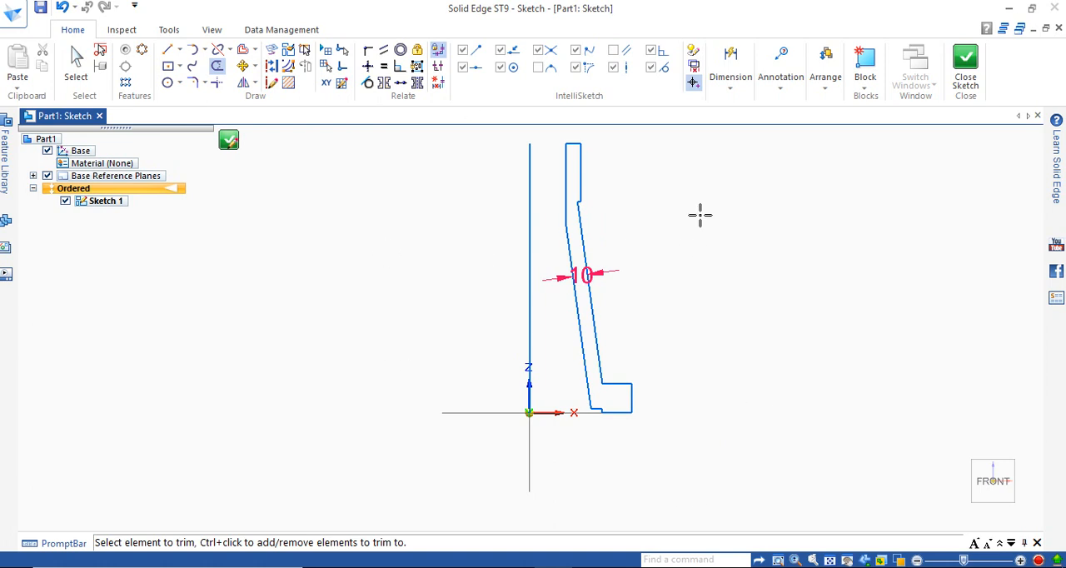
pyautogui.moveTo(964, 62)
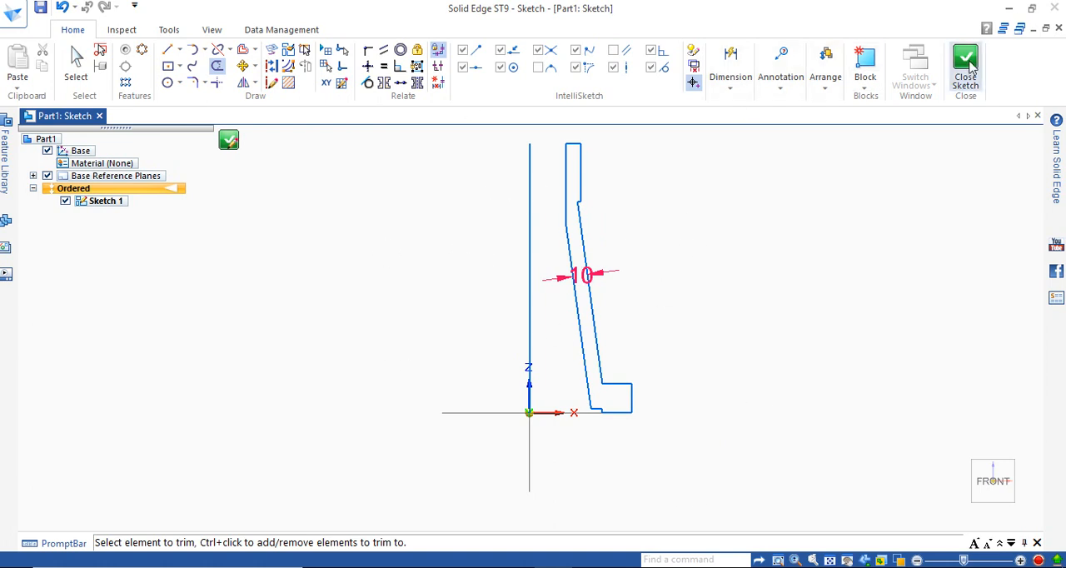
pyautogui.click(964, 62)
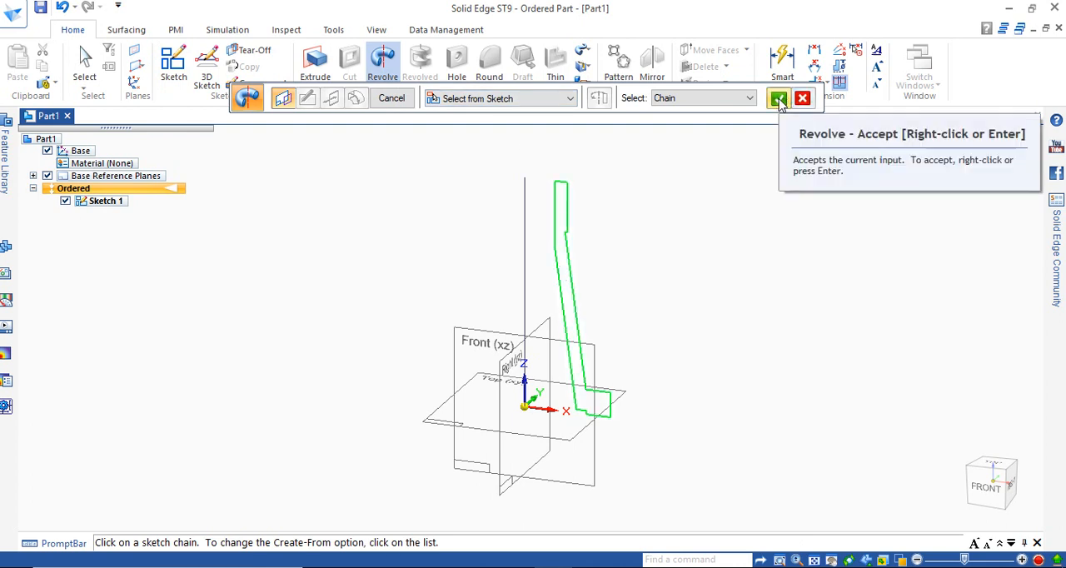
# Step: Accept the profile chain and complete a full 360° revolve into Protrusion 1
pyautogui.click(778, 97)
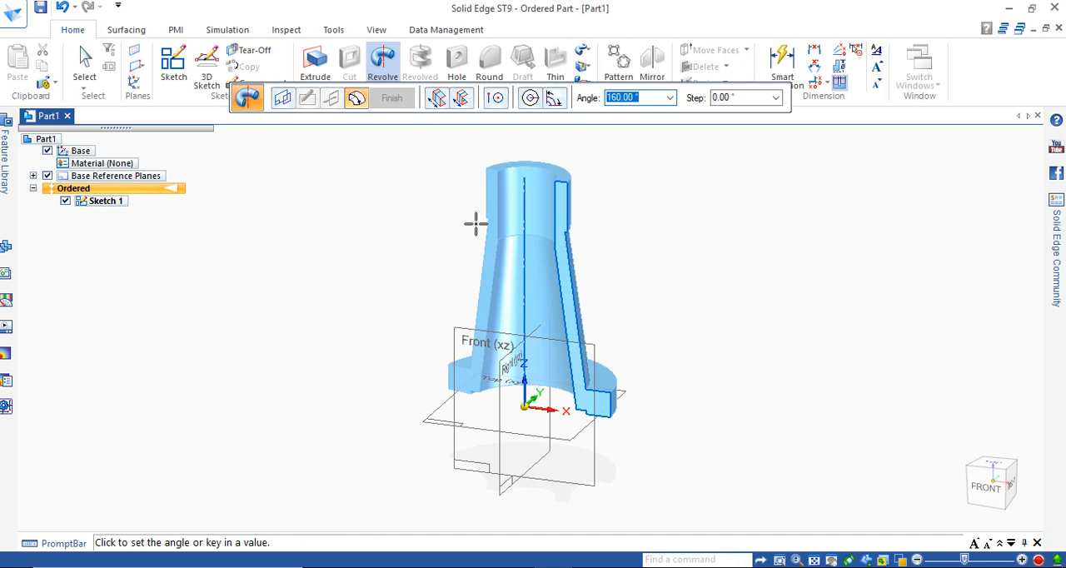
pyautogui.click(391, 98)
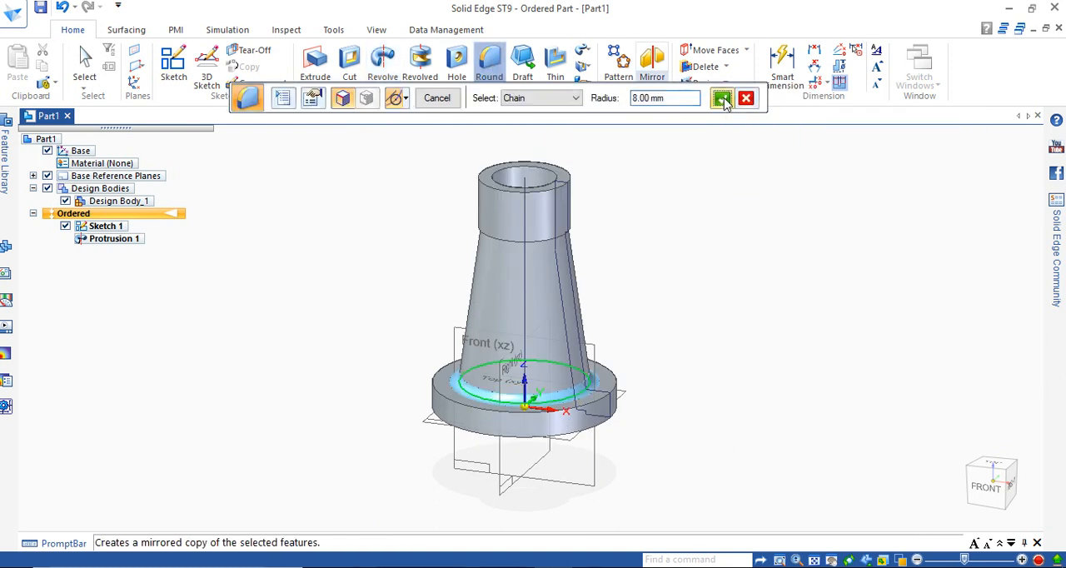
# Step: Accept the neck-flange edge and finish Round 1 with an 8 mm radius
pyautogui.click(723, 97)
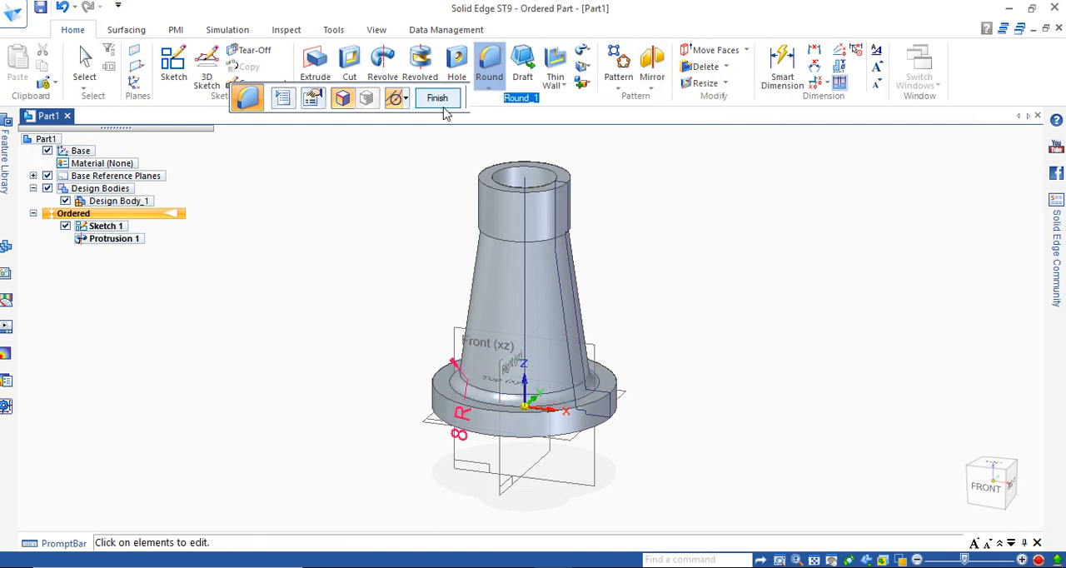
pyautogui.click(437, 97)
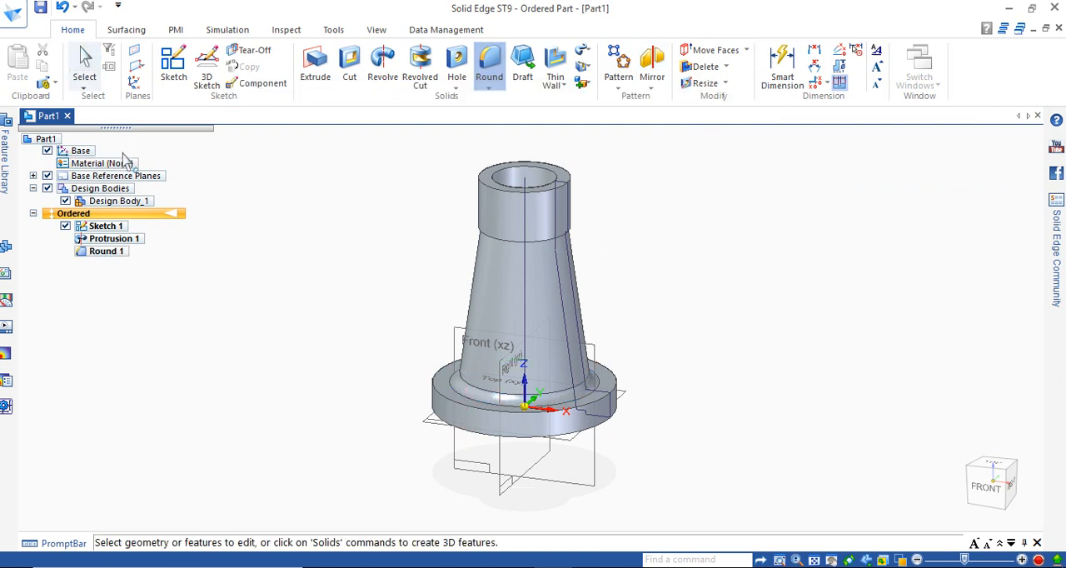
pyautogui.click(100, 162)
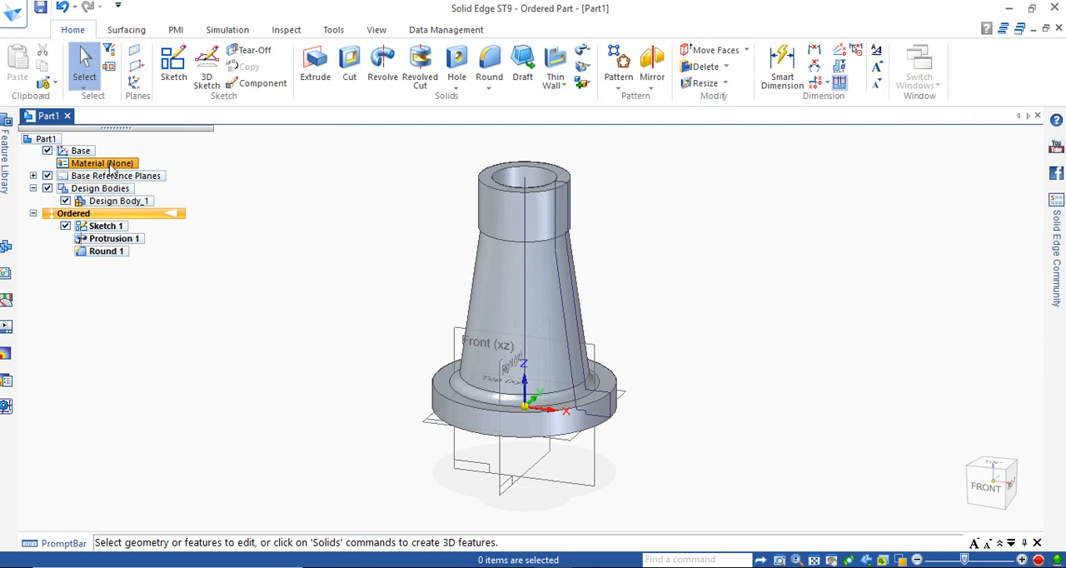
# Step: Choose cast iron in the material table and apply it to the model
pyautogui.doubleClick(101, 163)
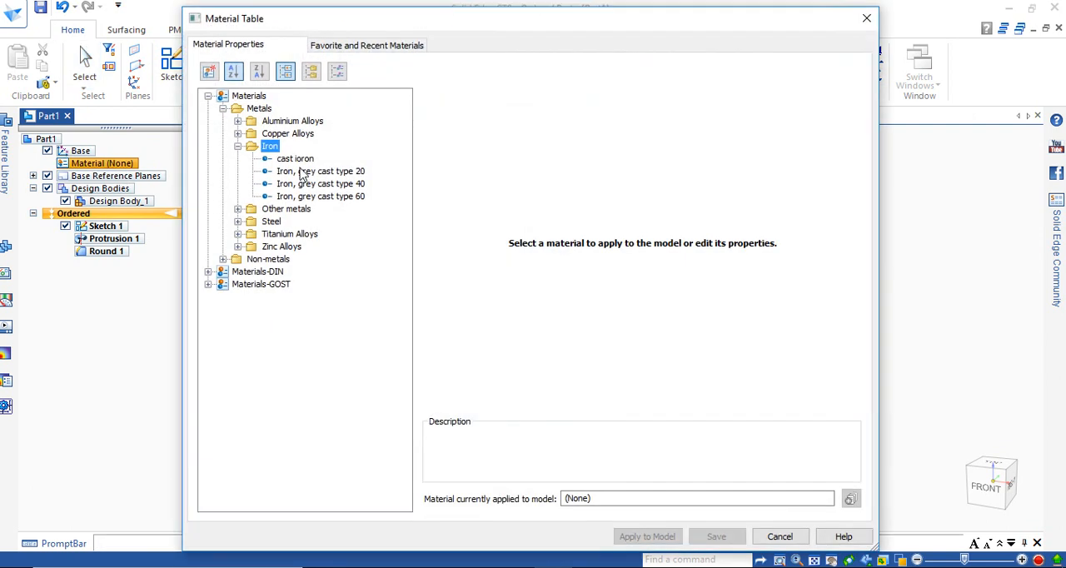
pyautogui.click(295, 158)
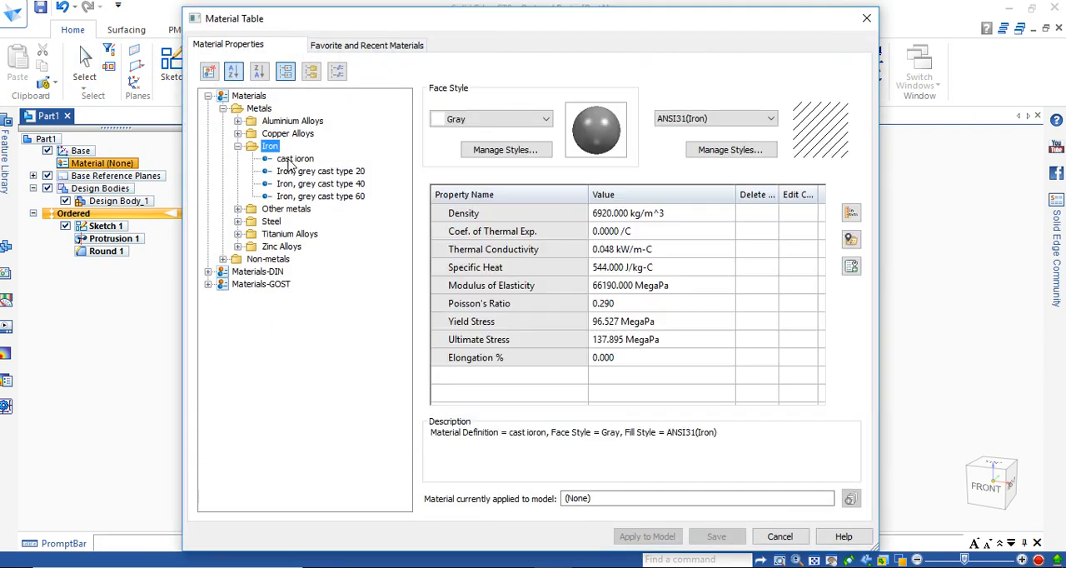
pyautogui.click(294, 158)
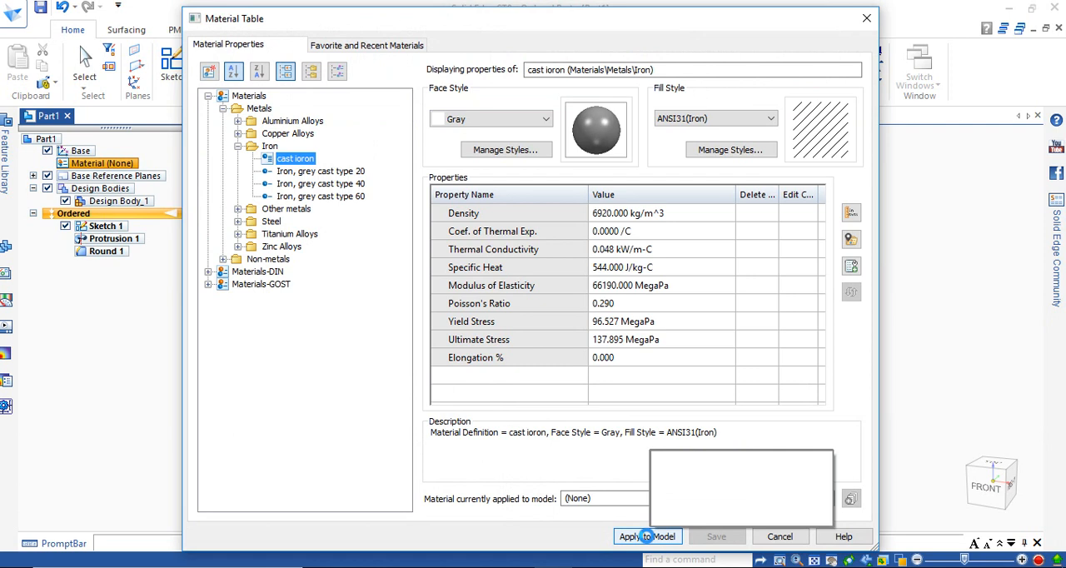
pyautogui.click(15, 8)
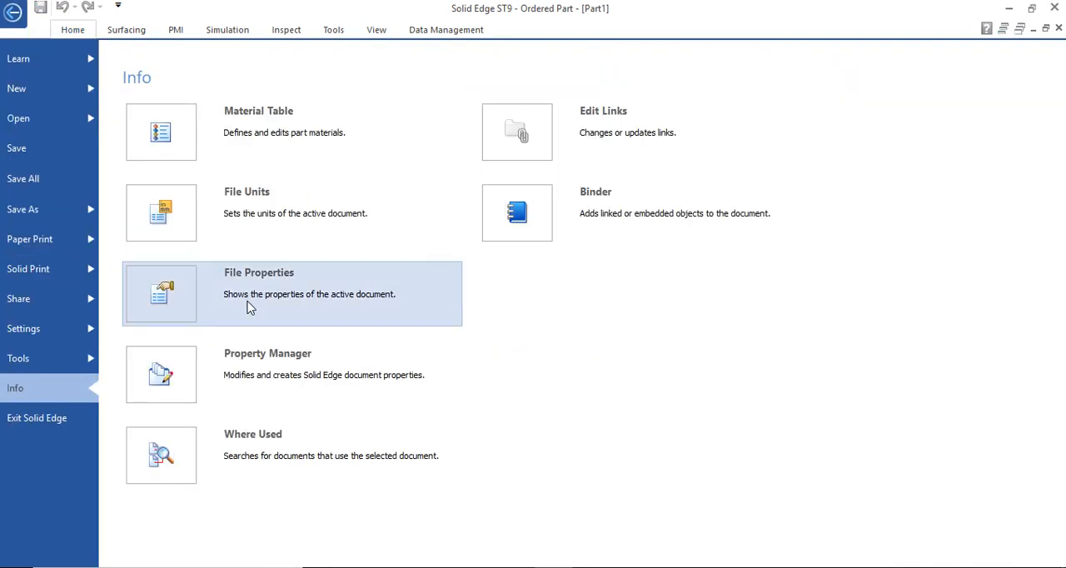
# Step: Set the document Title to 'body' with a project name, then enter 'body' as the save file name
pyautogui.click(258, 293)
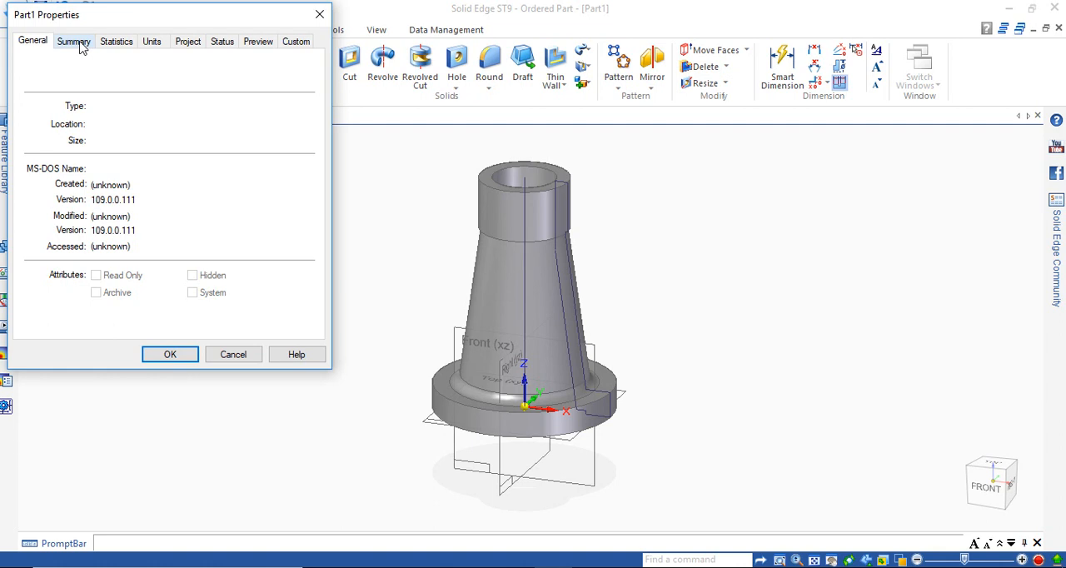
pyautogui.click(74, 41)
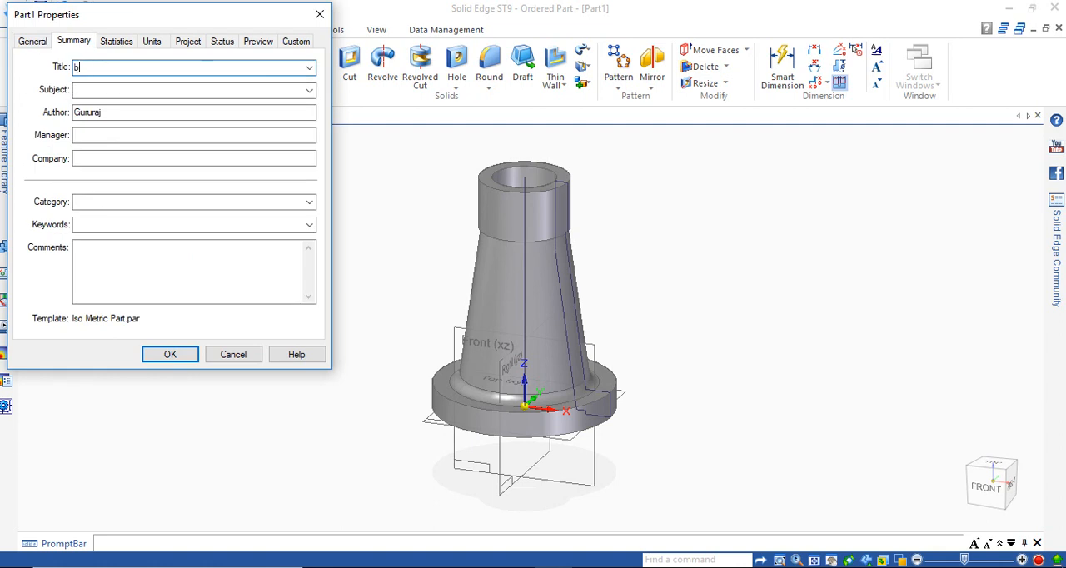
pyautogui.write('ody')
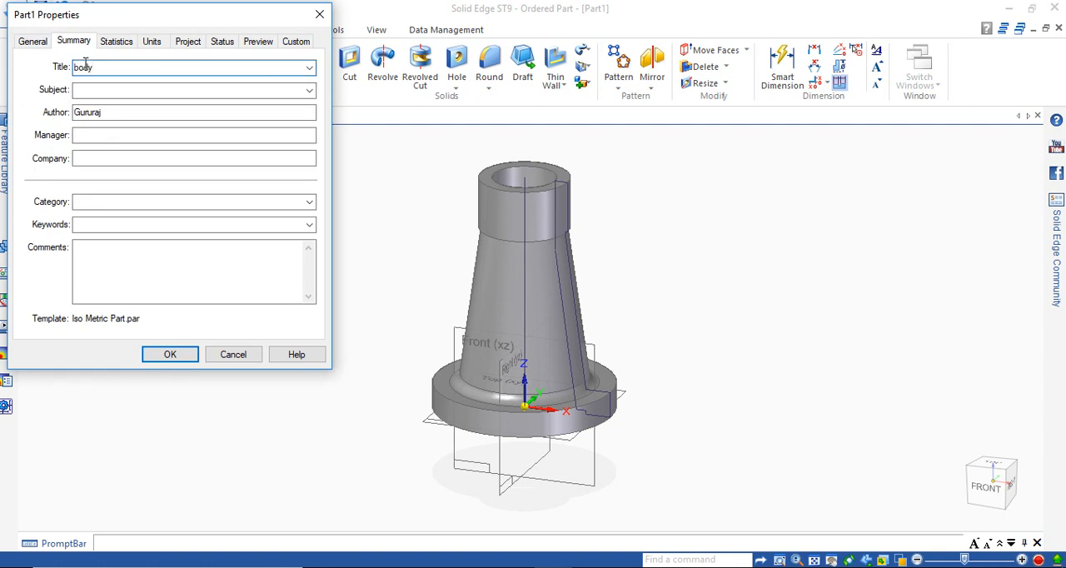
pyautogui.click(188, 41)
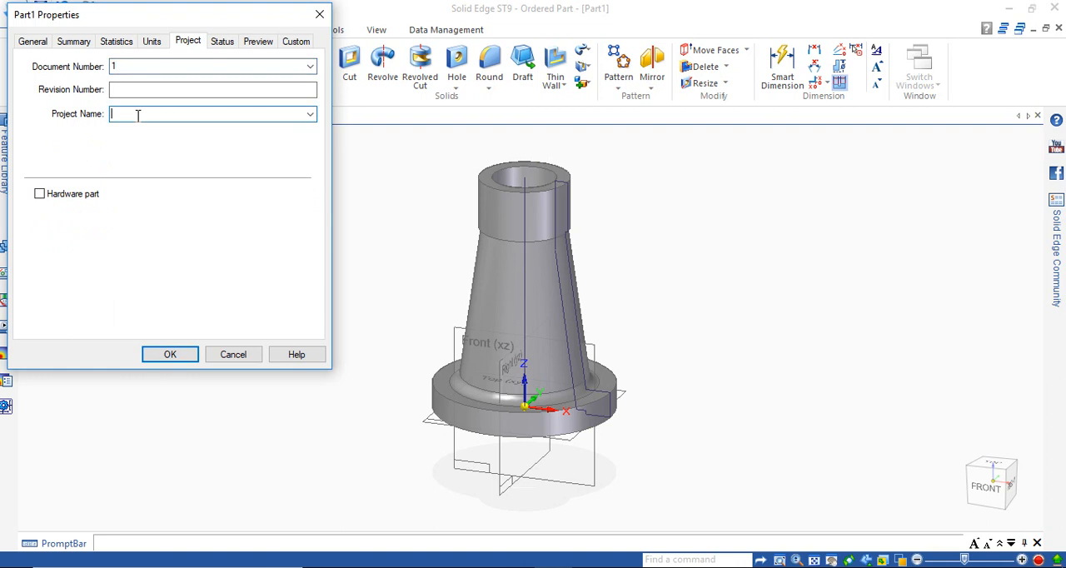
pyautogui.write('8j')
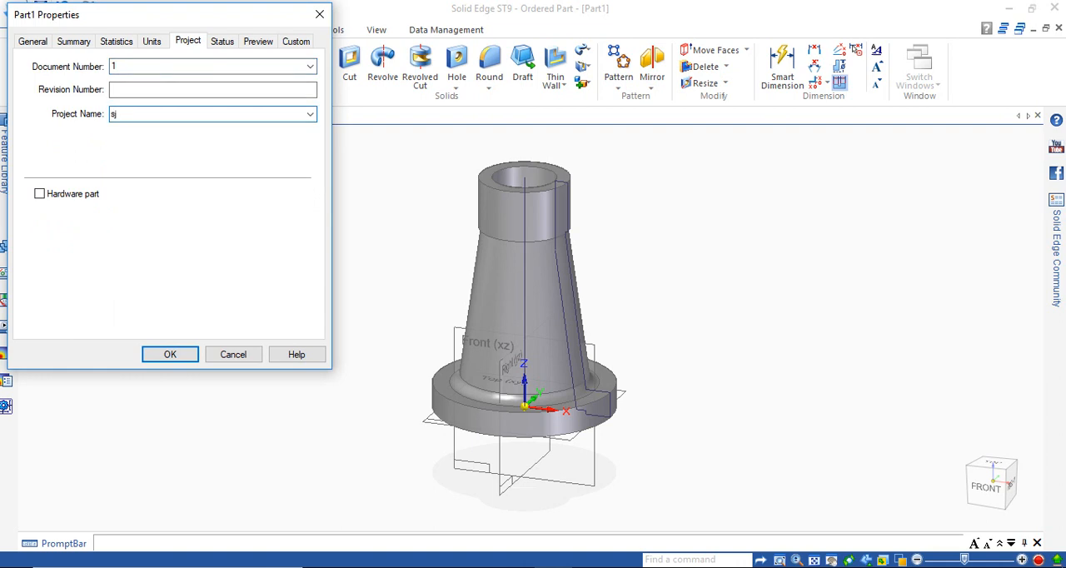
pyautogui.click(170, 353)
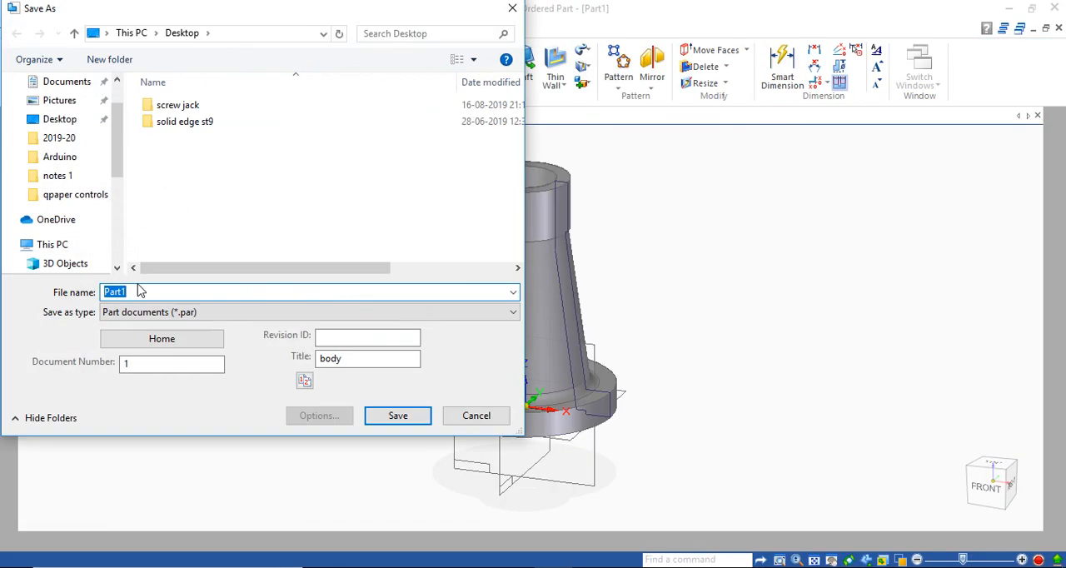
pyautogui.write('body')
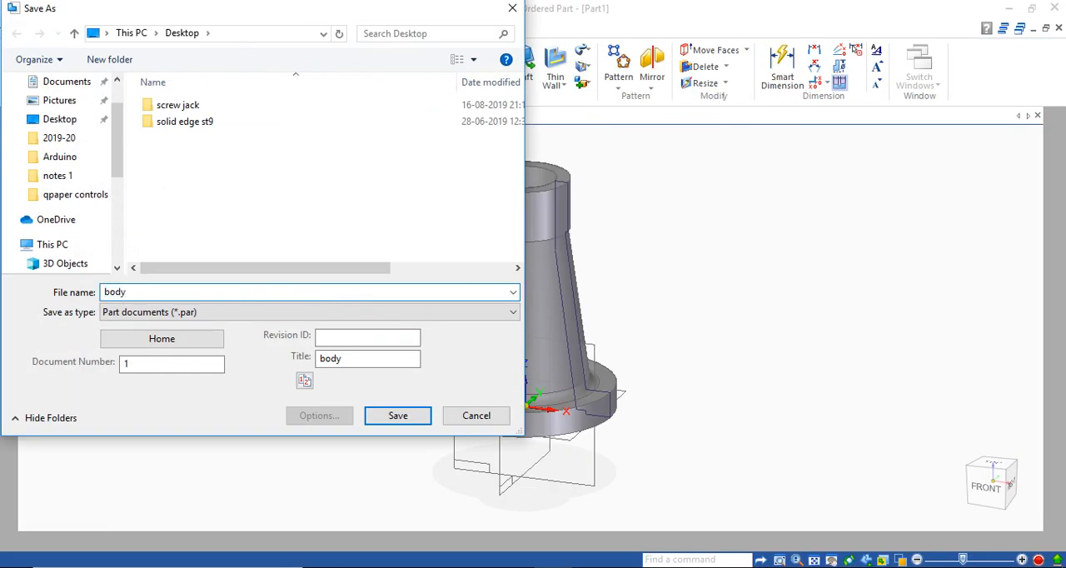